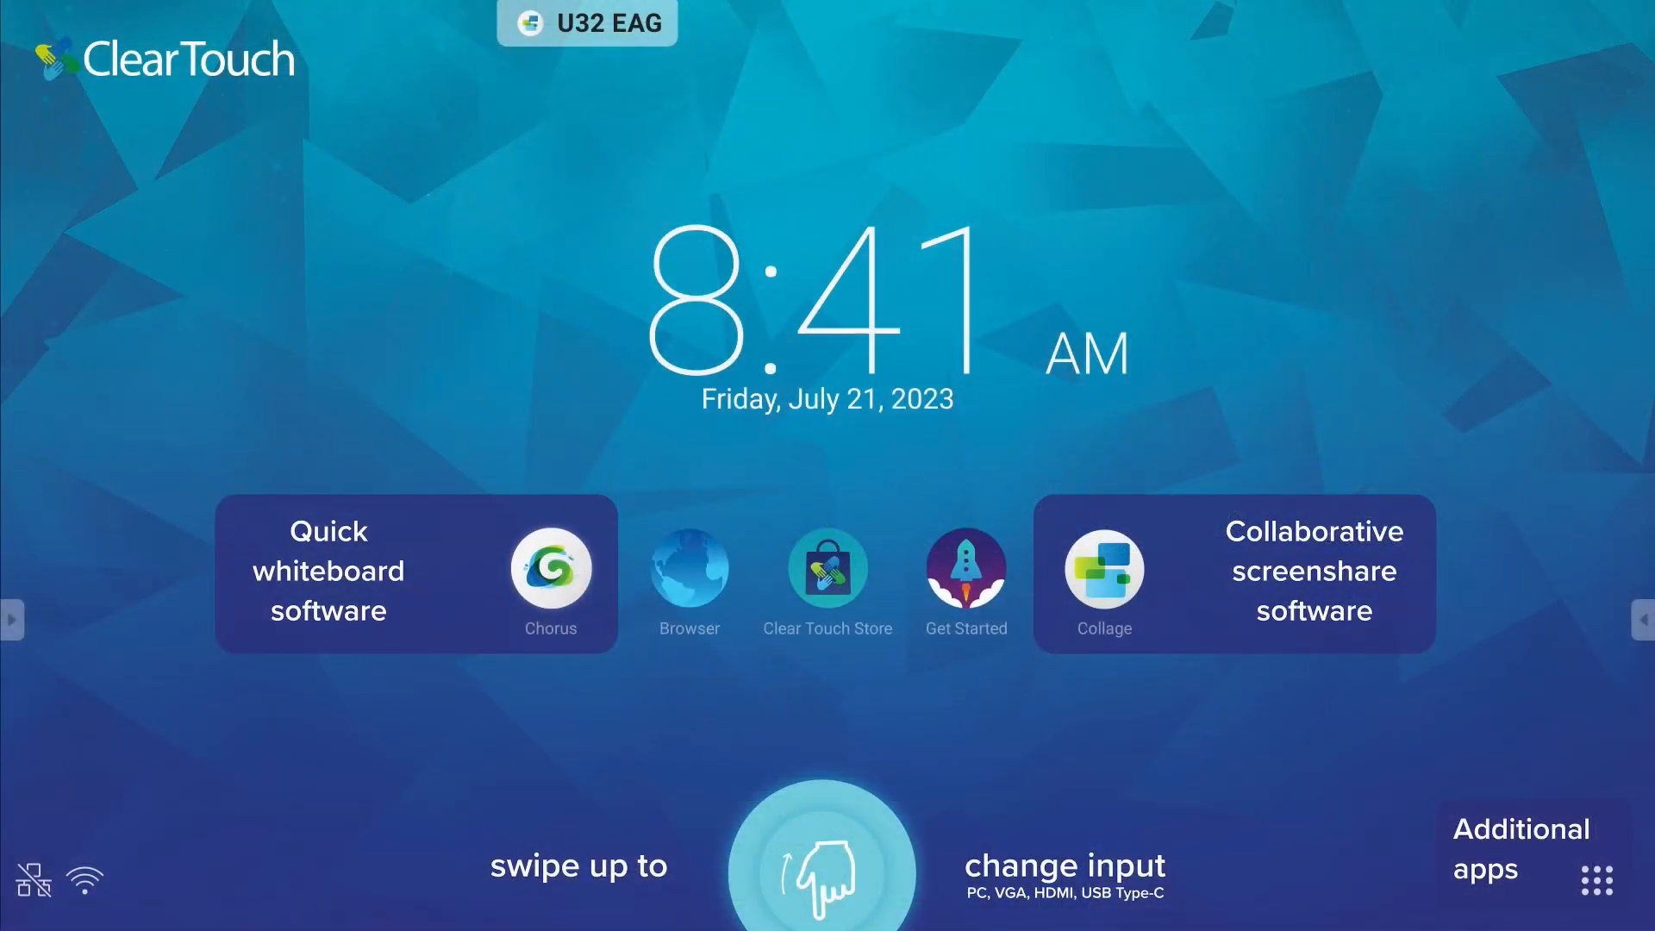
# Show all installed apps and launch Cloud Drive, which opens empty with no account
pyautogui.click(1597, 881)
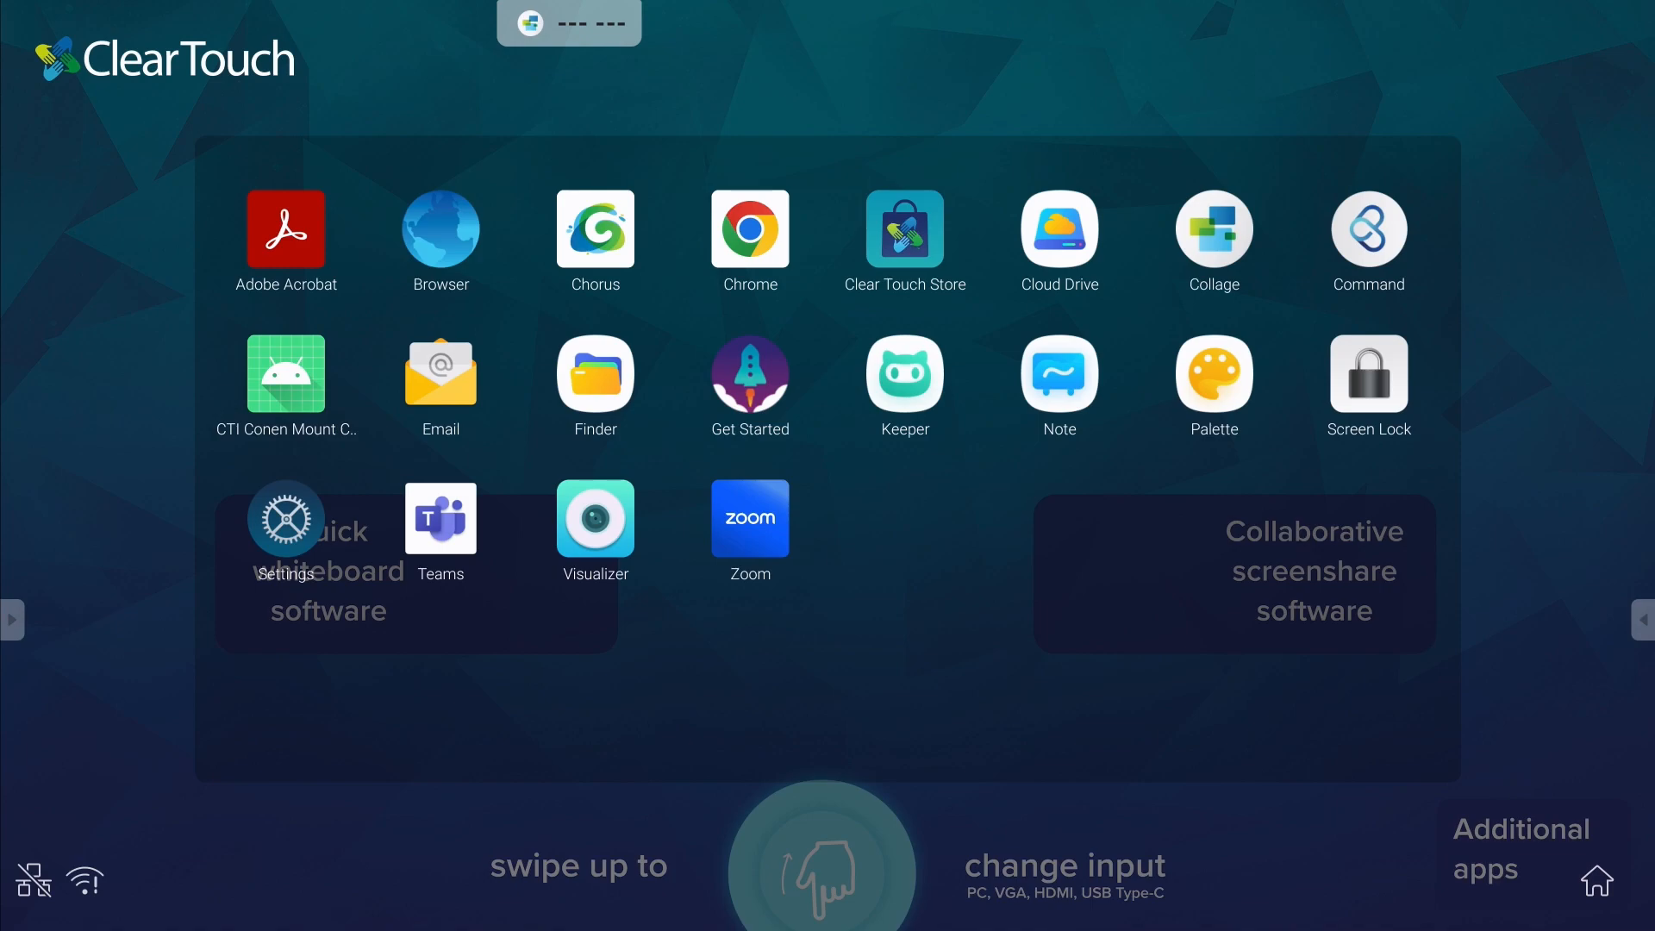
pyautogui.click(1057, 227)
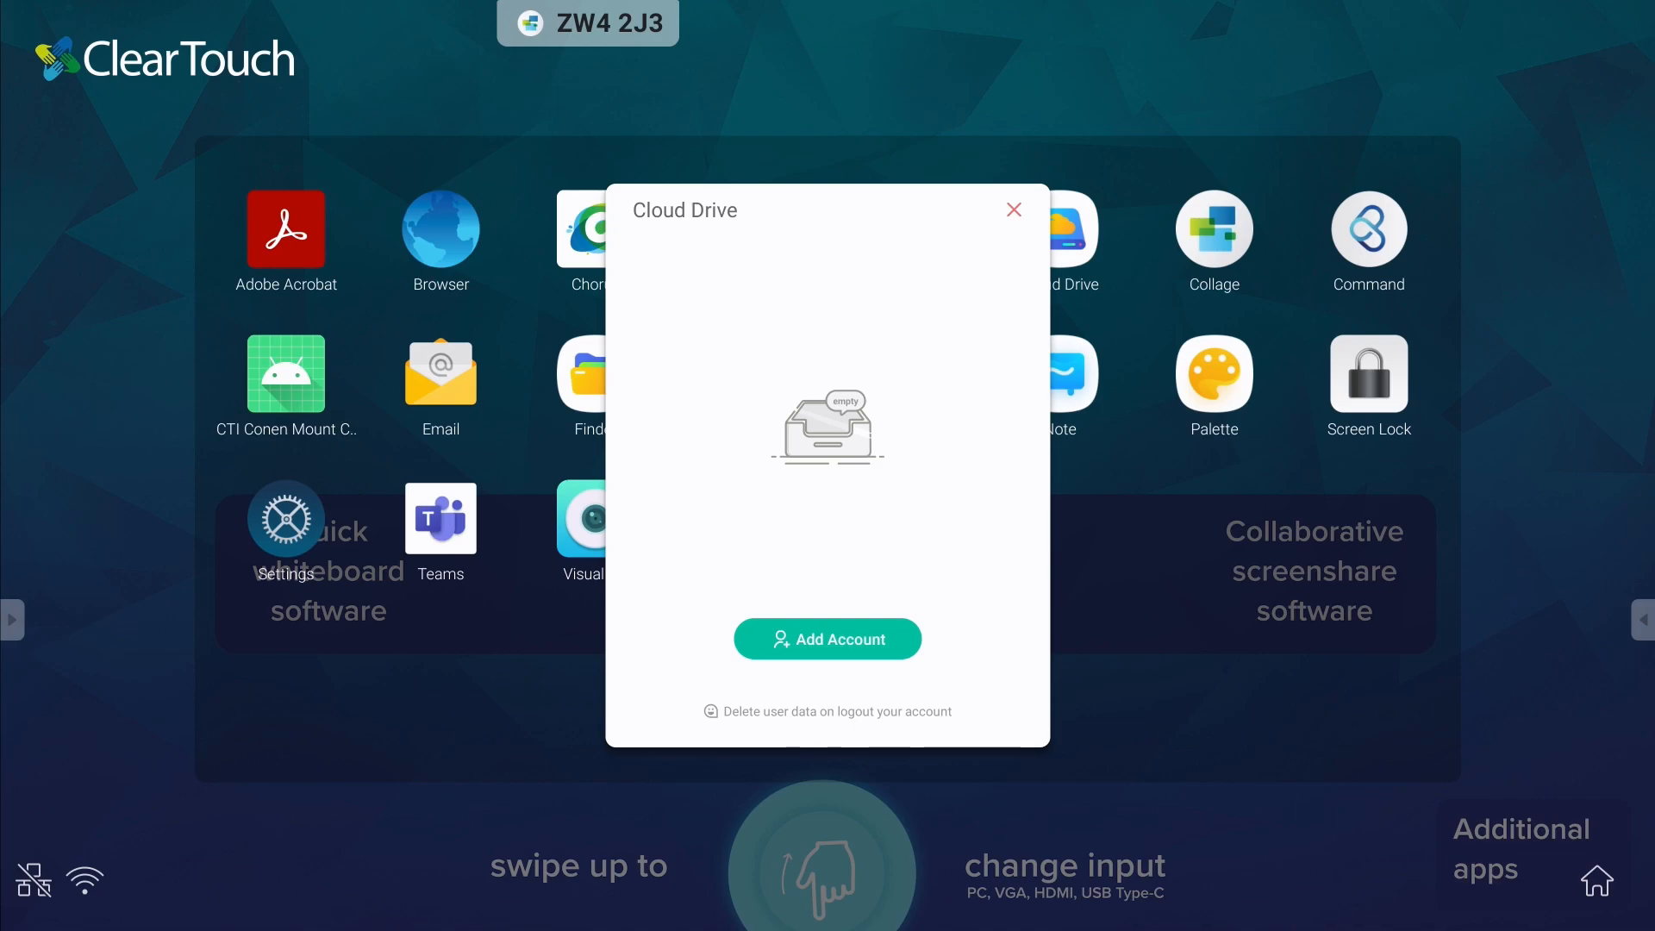
# Add a new account choosing Google Drive, reaching the Google sign-in form
pyautogui.click(826, 638)
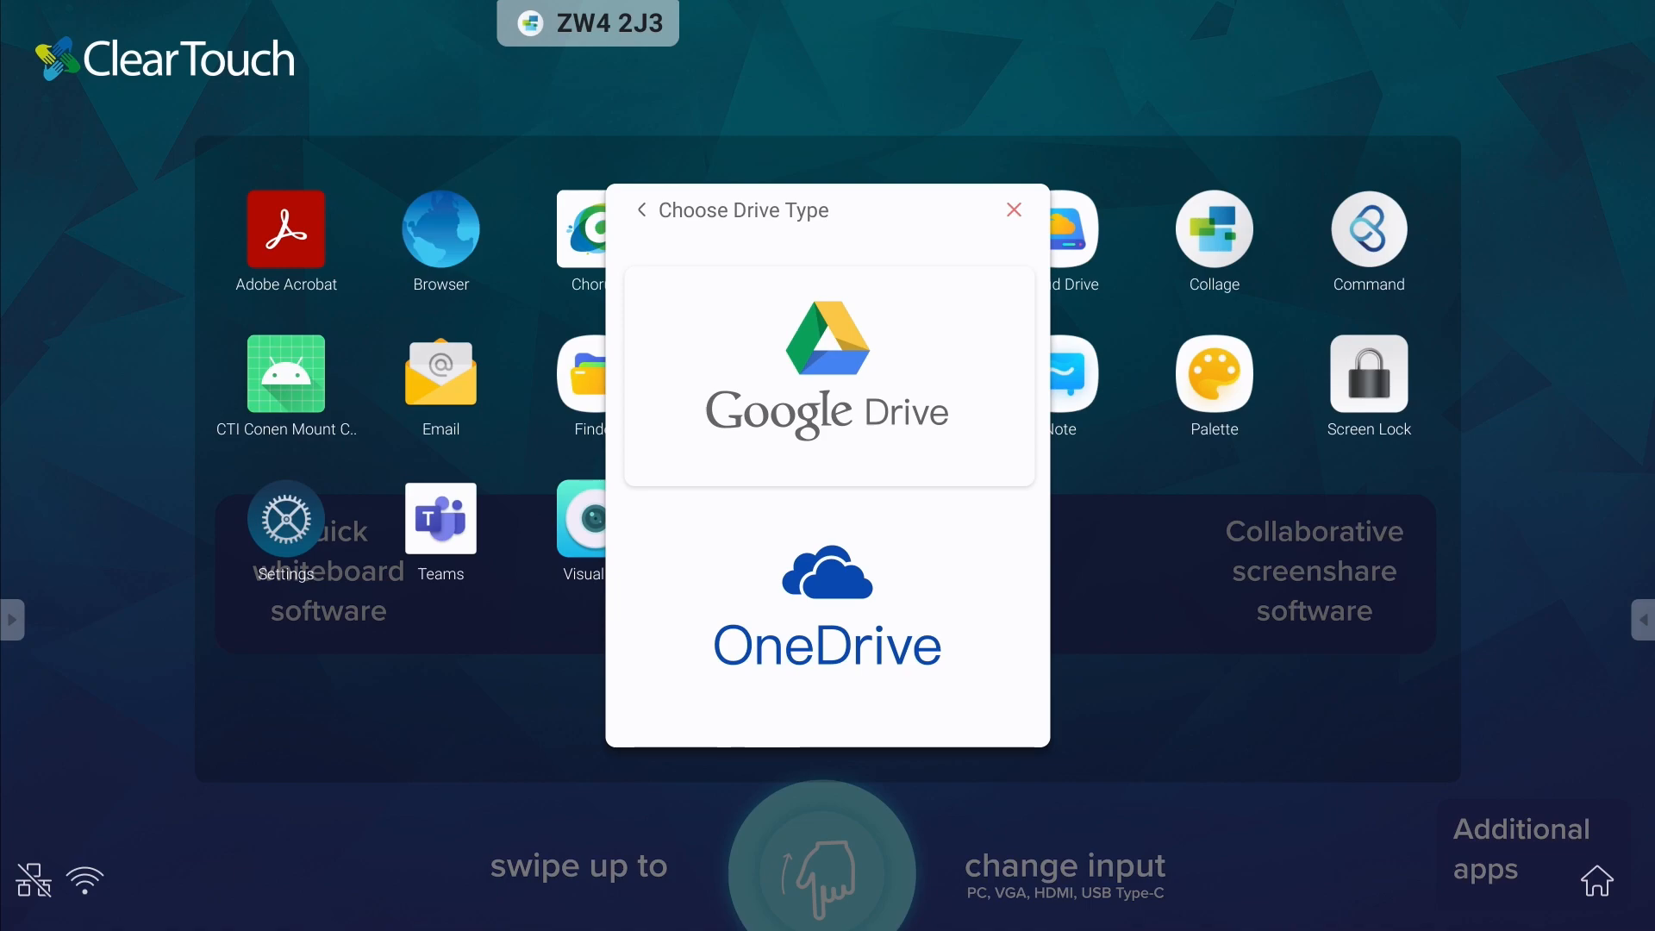
pyautogui.click(826, 358)
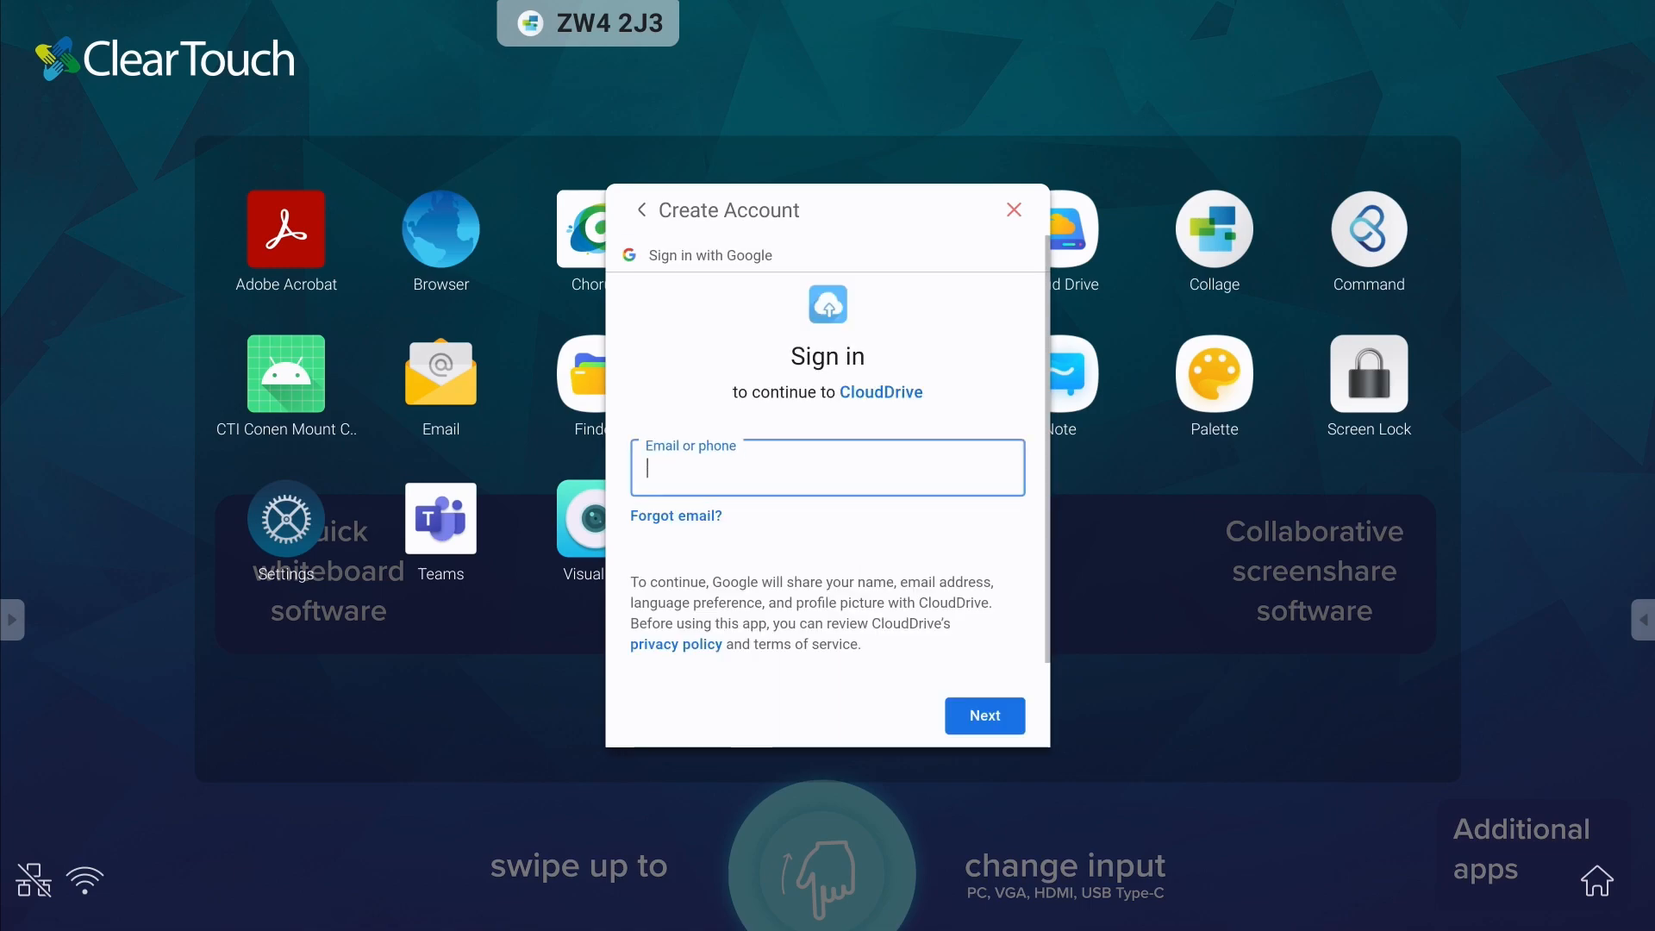
# Enter the Google account email and credentials to reach the CloudDrive access consent screen
pyautogui.click(826, 467)
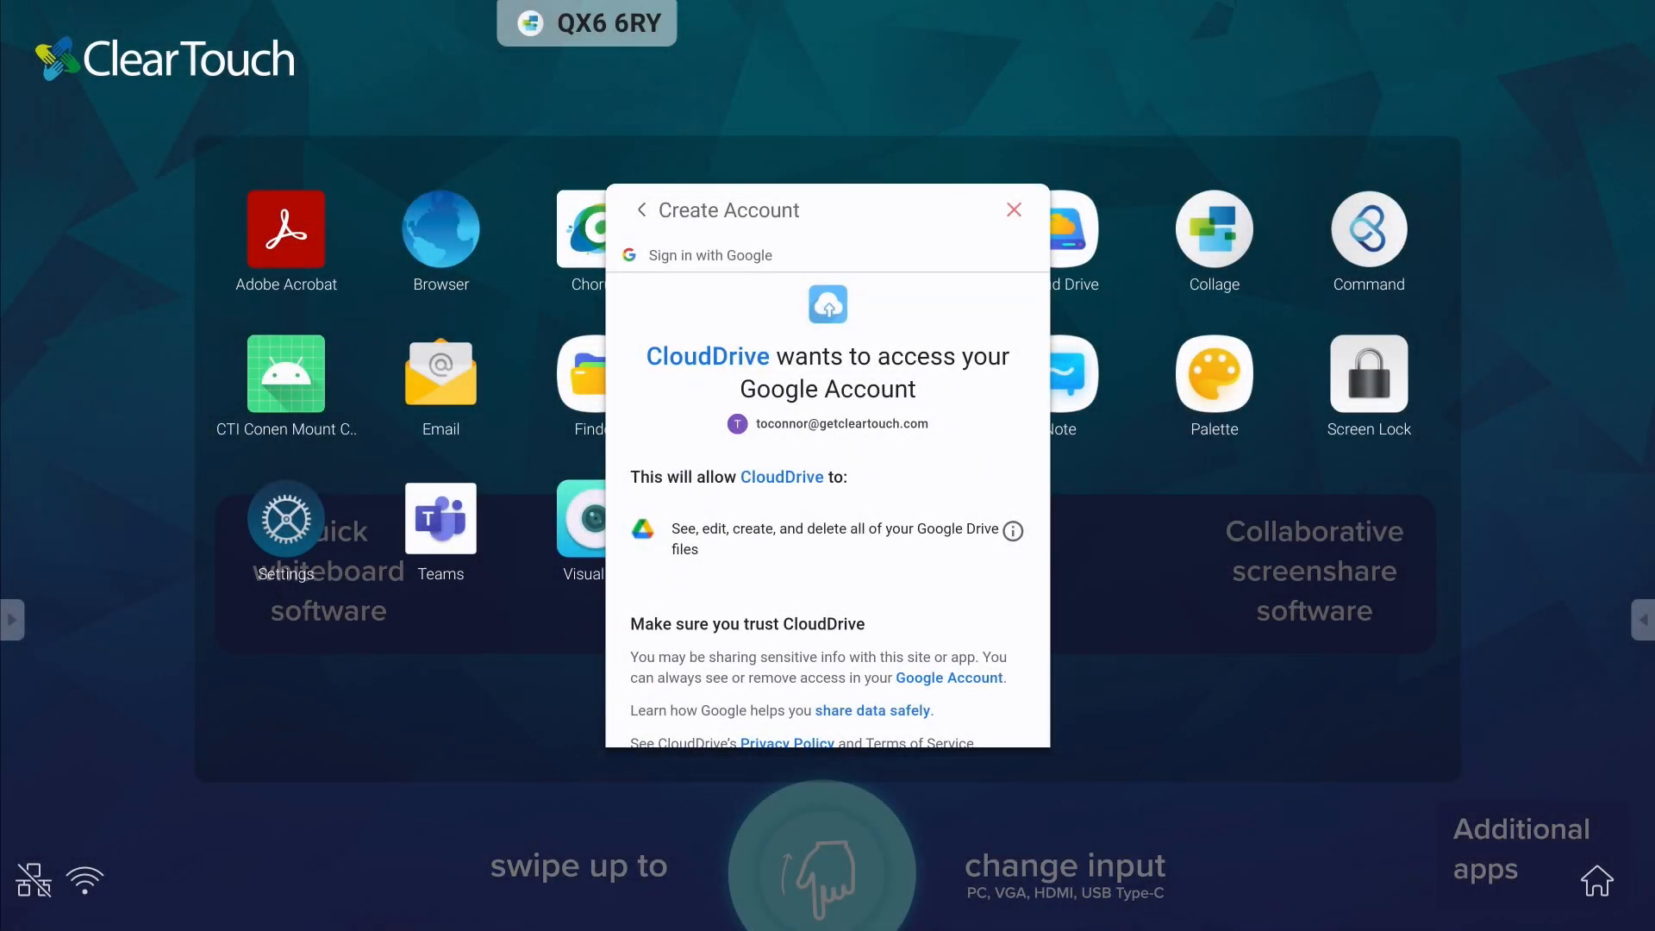
# Allow CloudDrive access so the Google account is linked in Cloud Drive
pyautogui.scroll(-3)
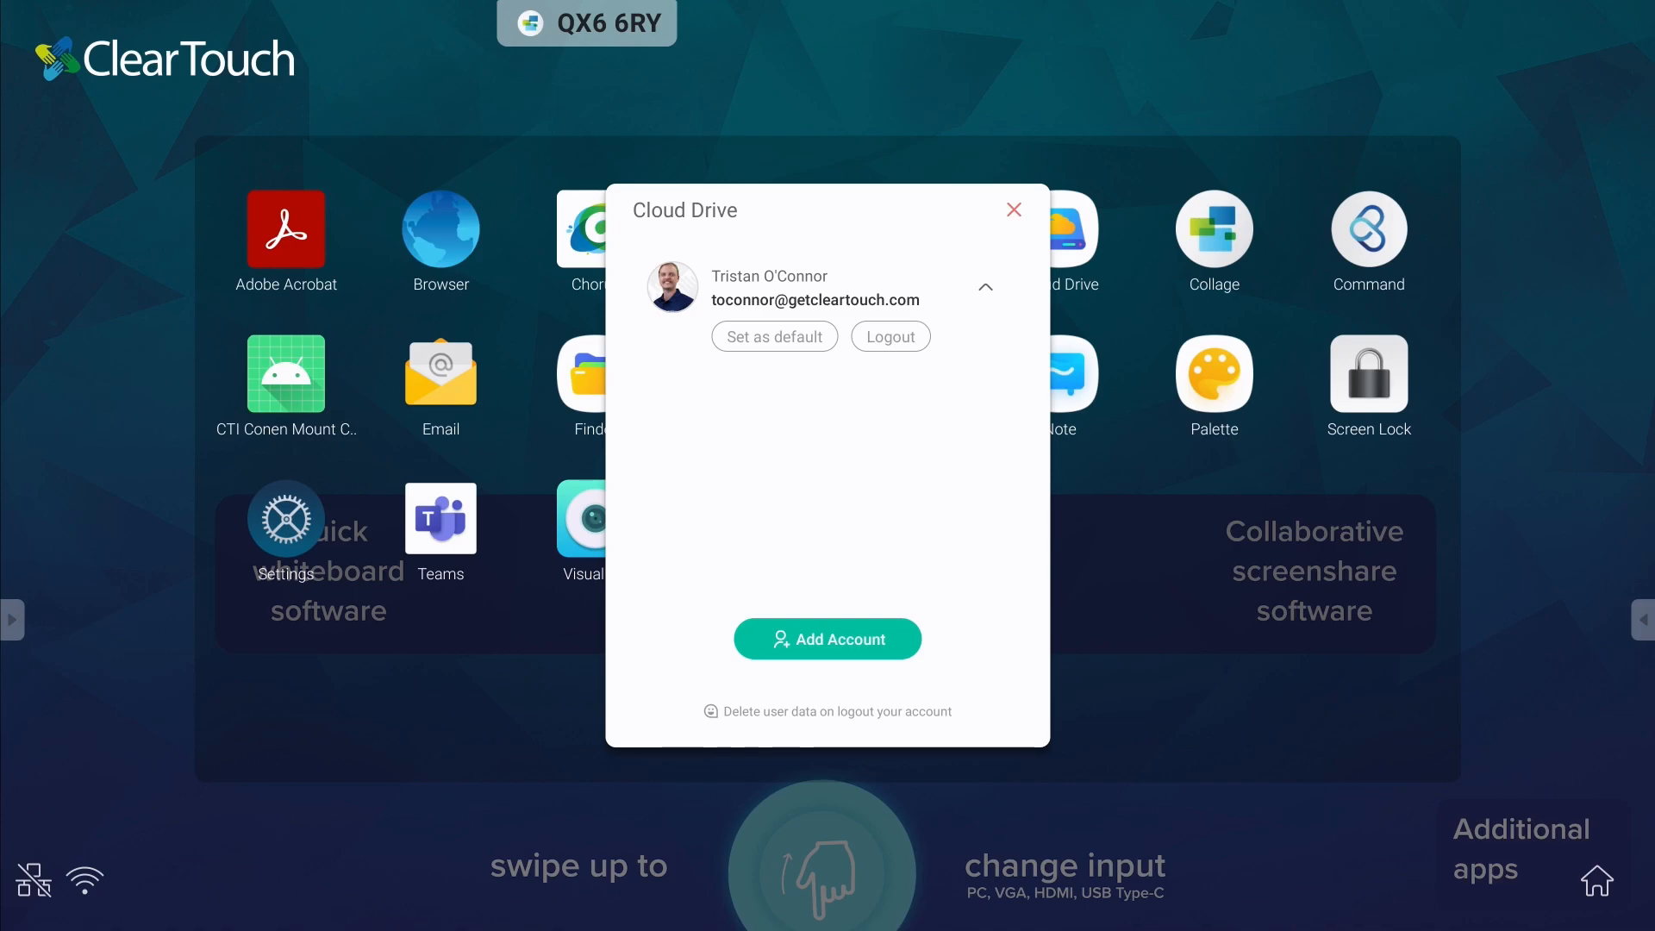
pyautogui.click(772, 336)
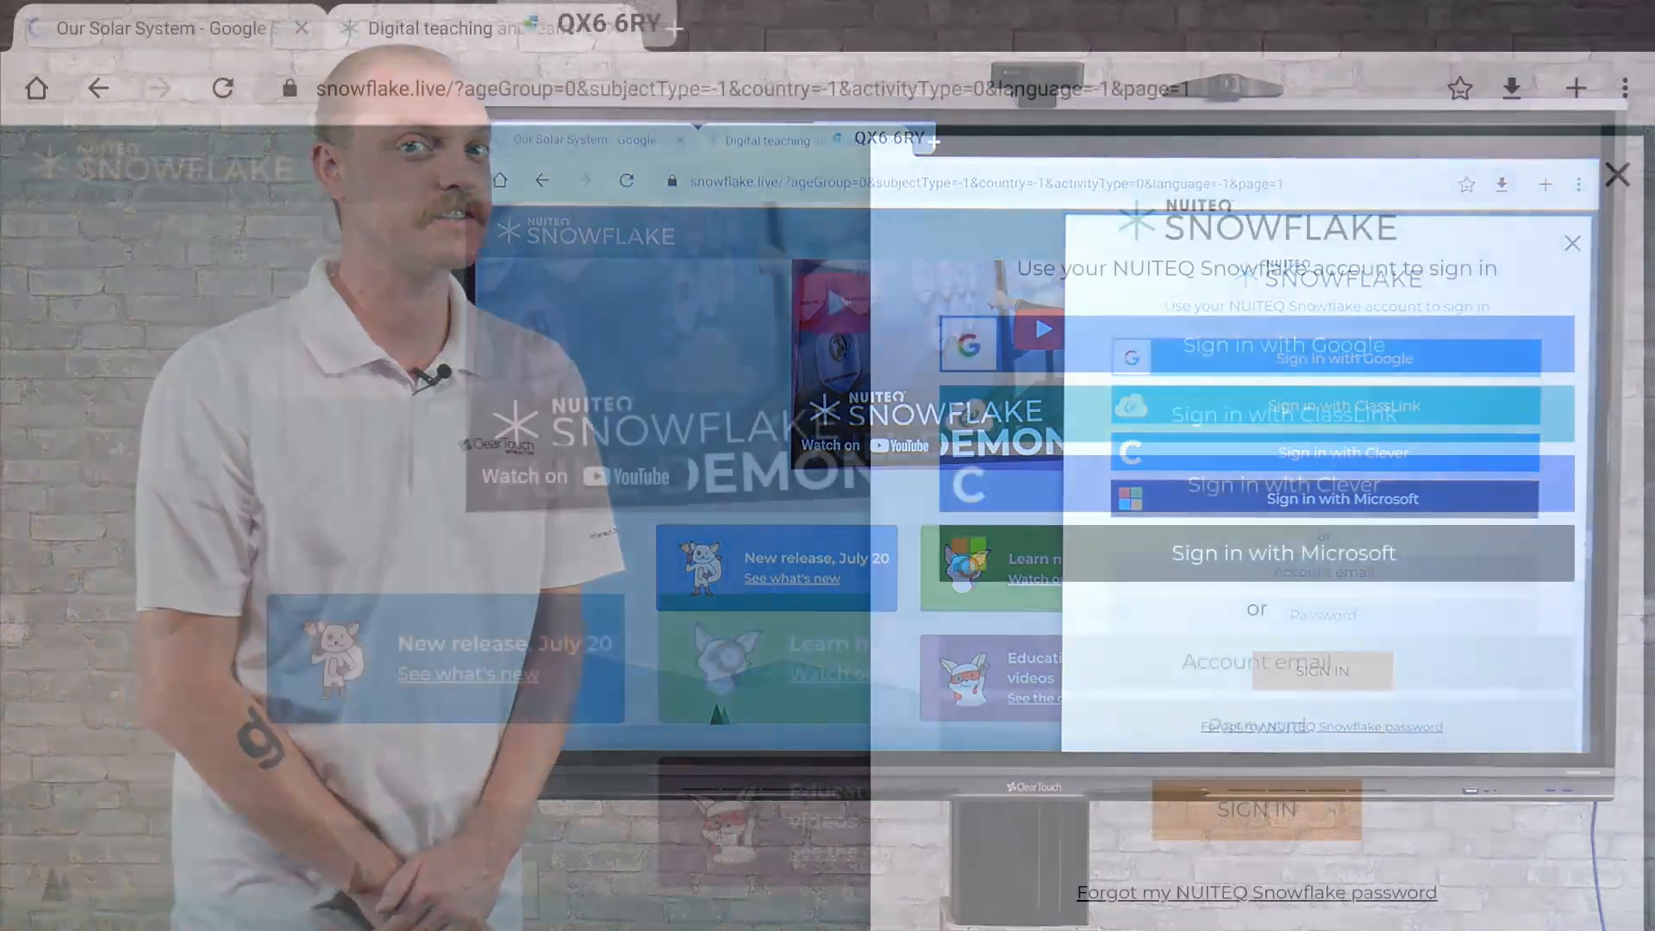
# Sign in to Snowflake with Google using the already-linked Google account
pyautogui.click(1255, 345)
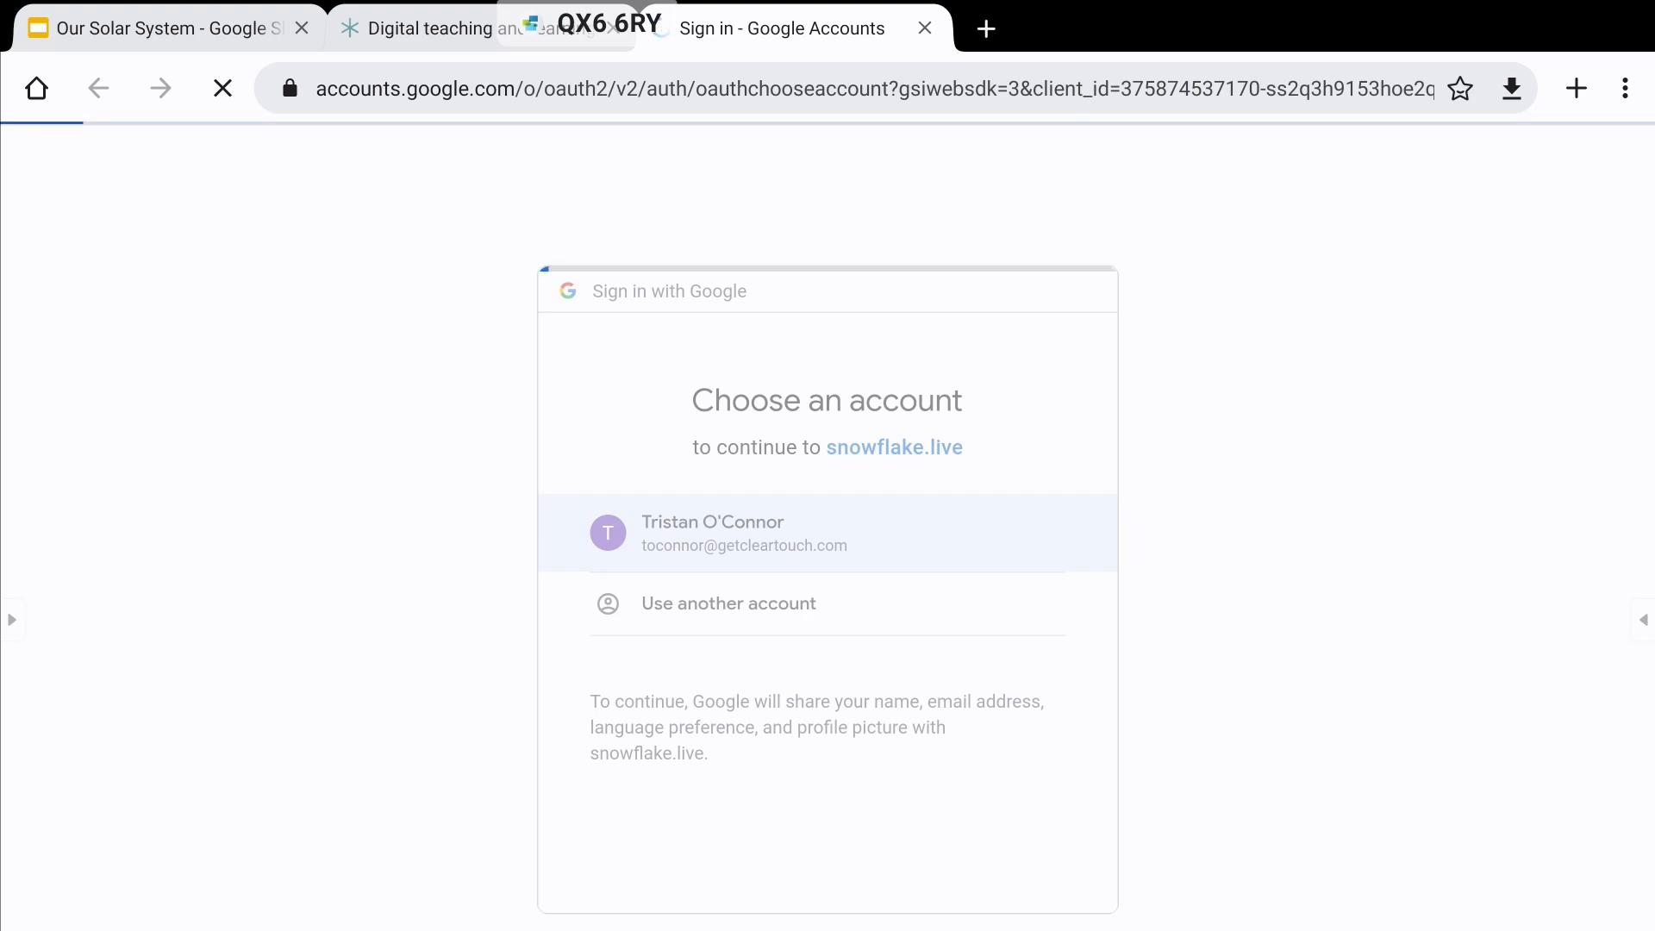
pyautogui.click(826, 533)
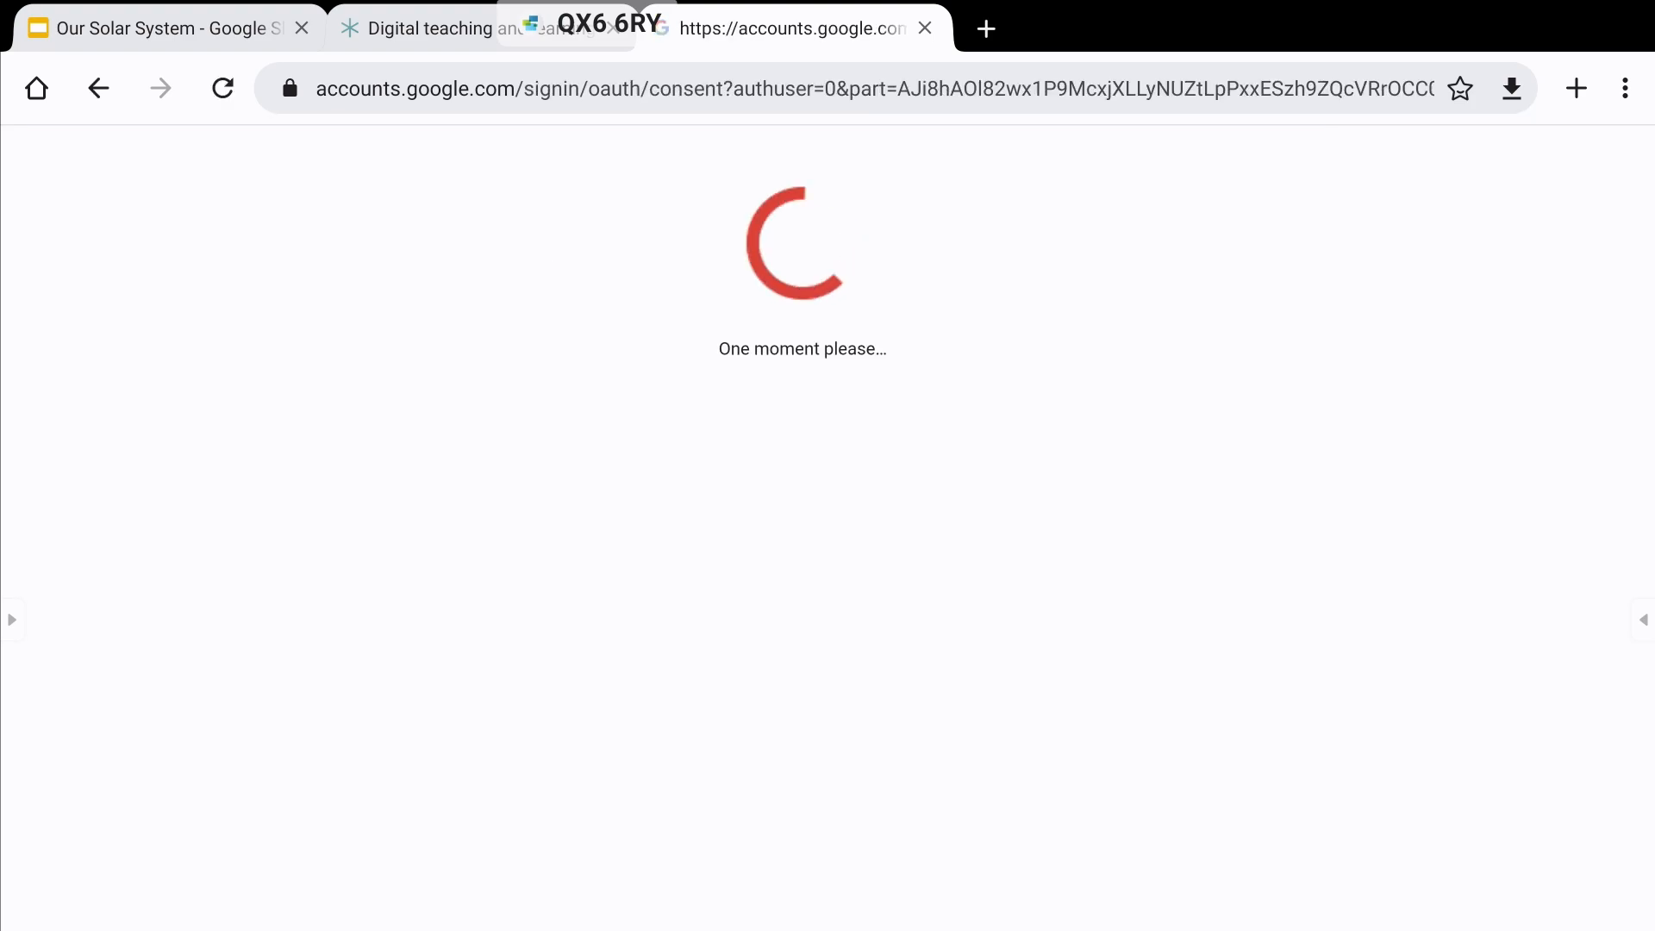